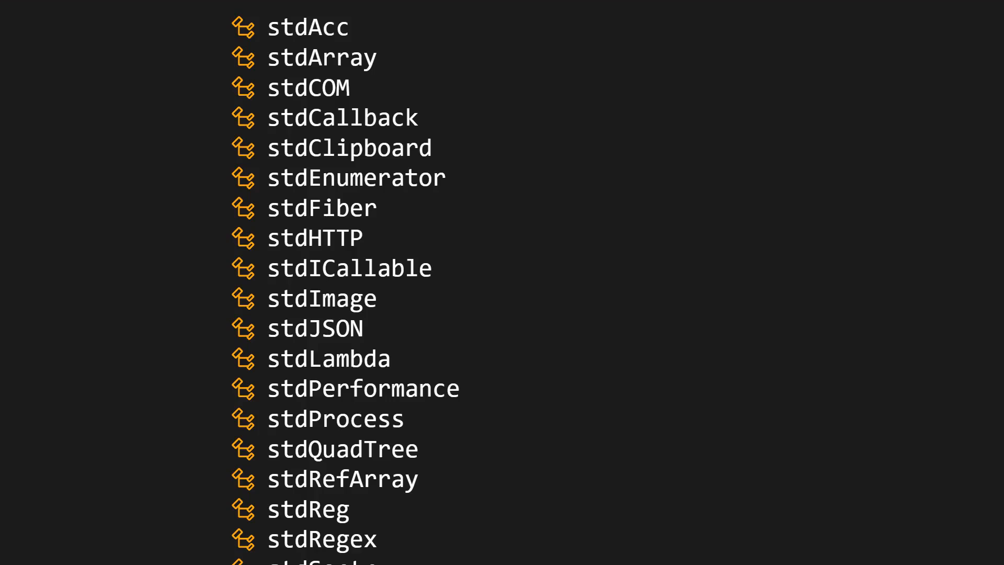
Advance the slide to highlight stdHTTP, then show arrows to Create, CreateOptions and ResponseText
{"action": "left_click", "coordinate": [314, 238]}
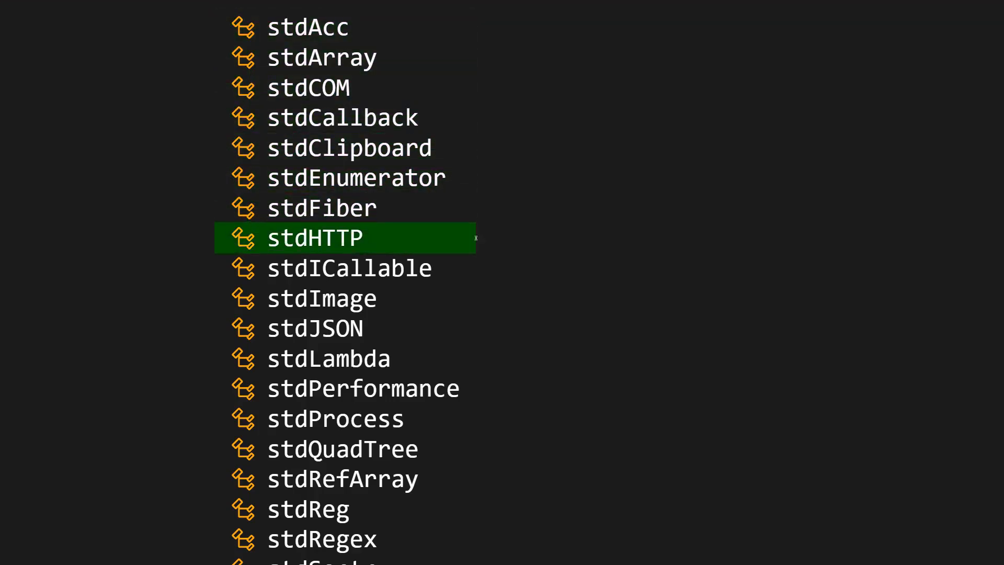
{"action": "left_click", "coordinate": [314, 237]}
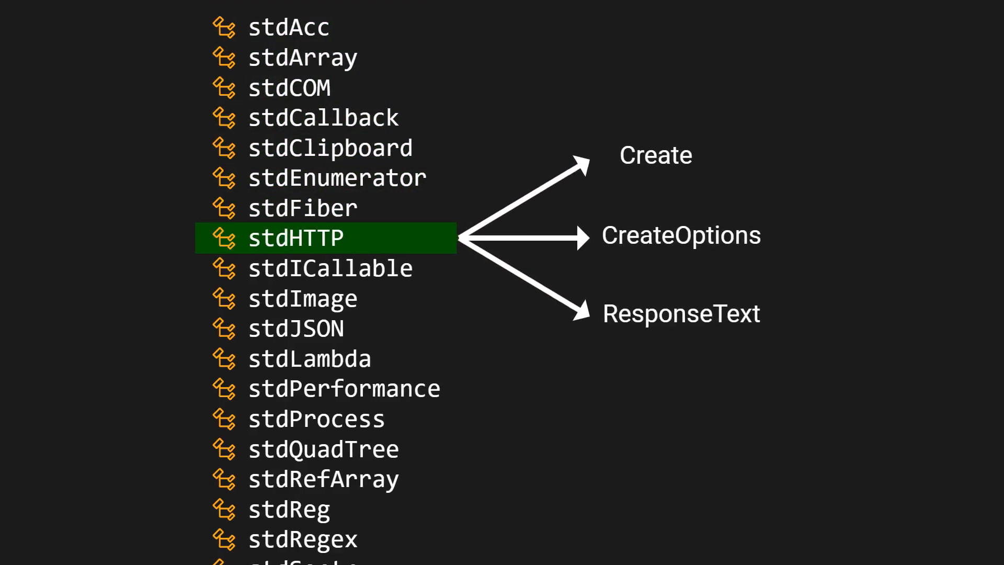